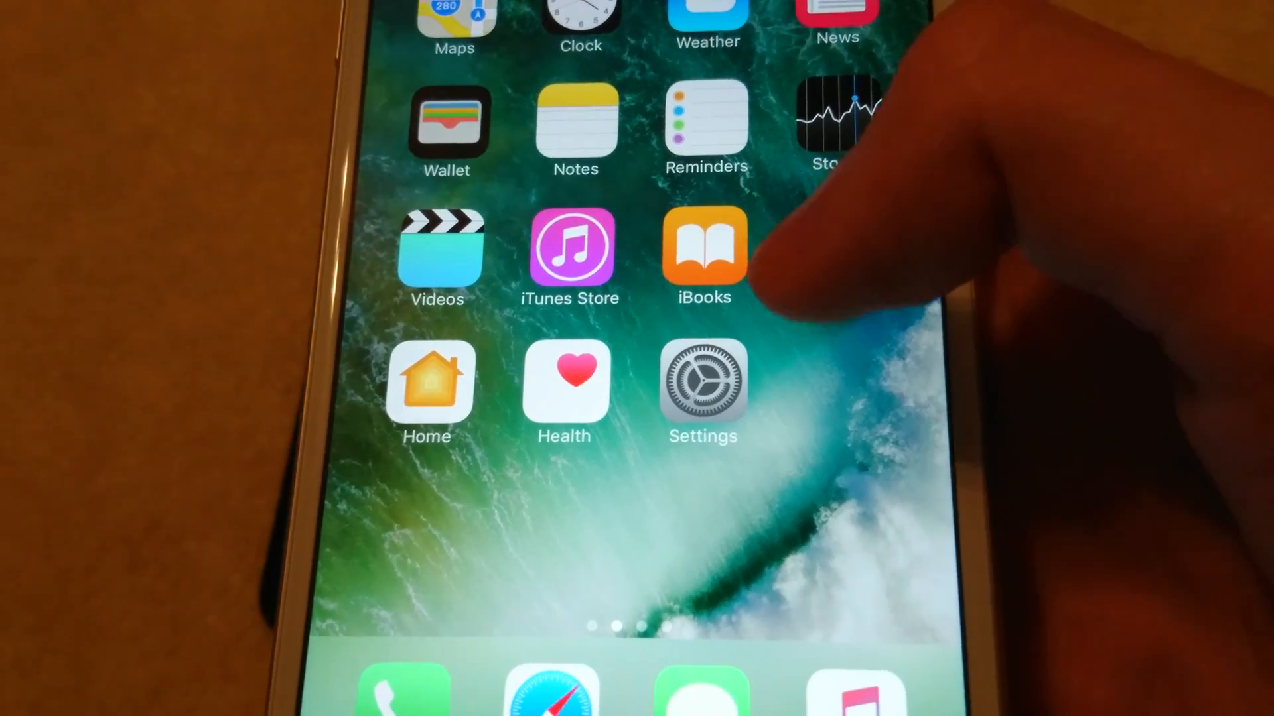
- Launch Settings from the home screen and go into Display & Brightness
click(702, 389)
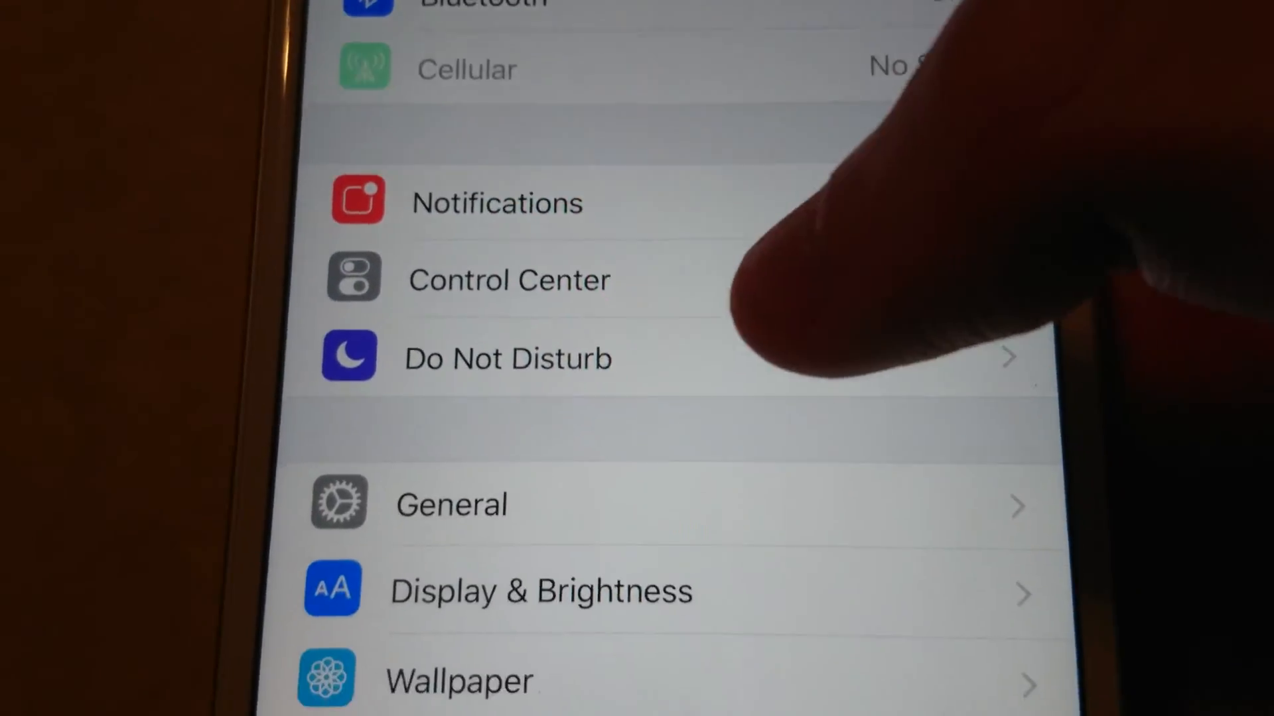
scroll(up, 3)
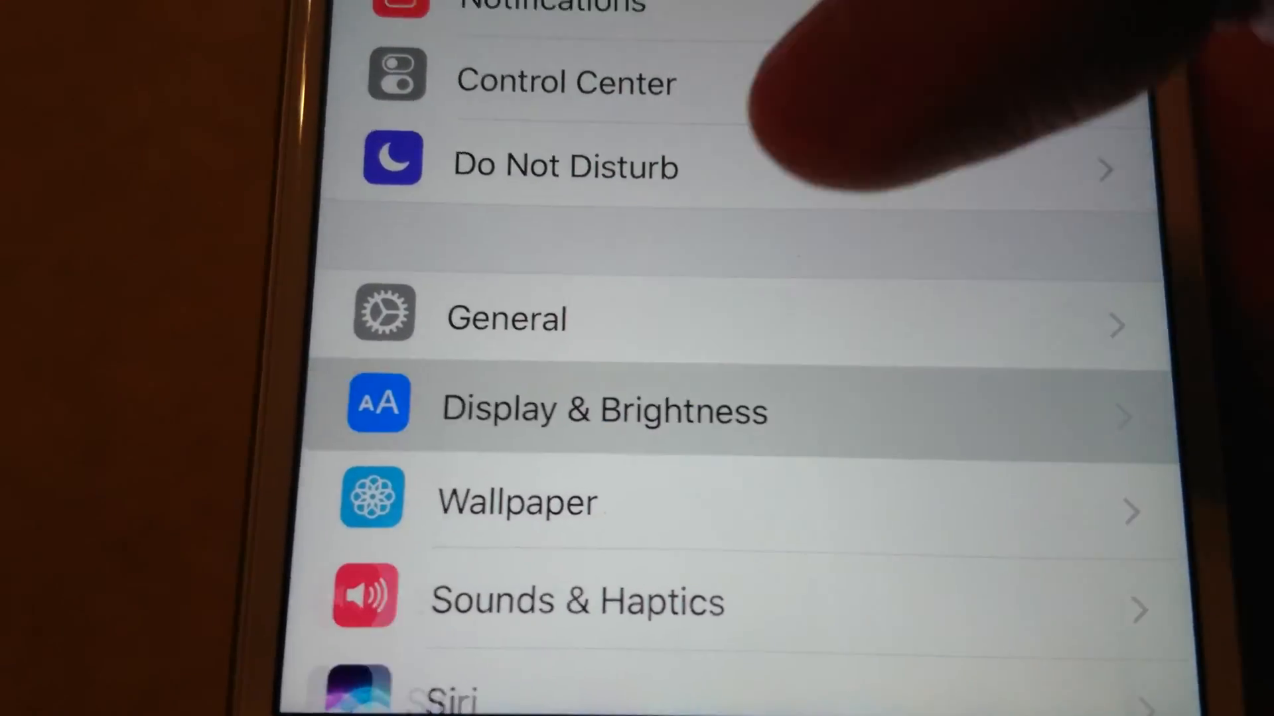
click(605, 410)
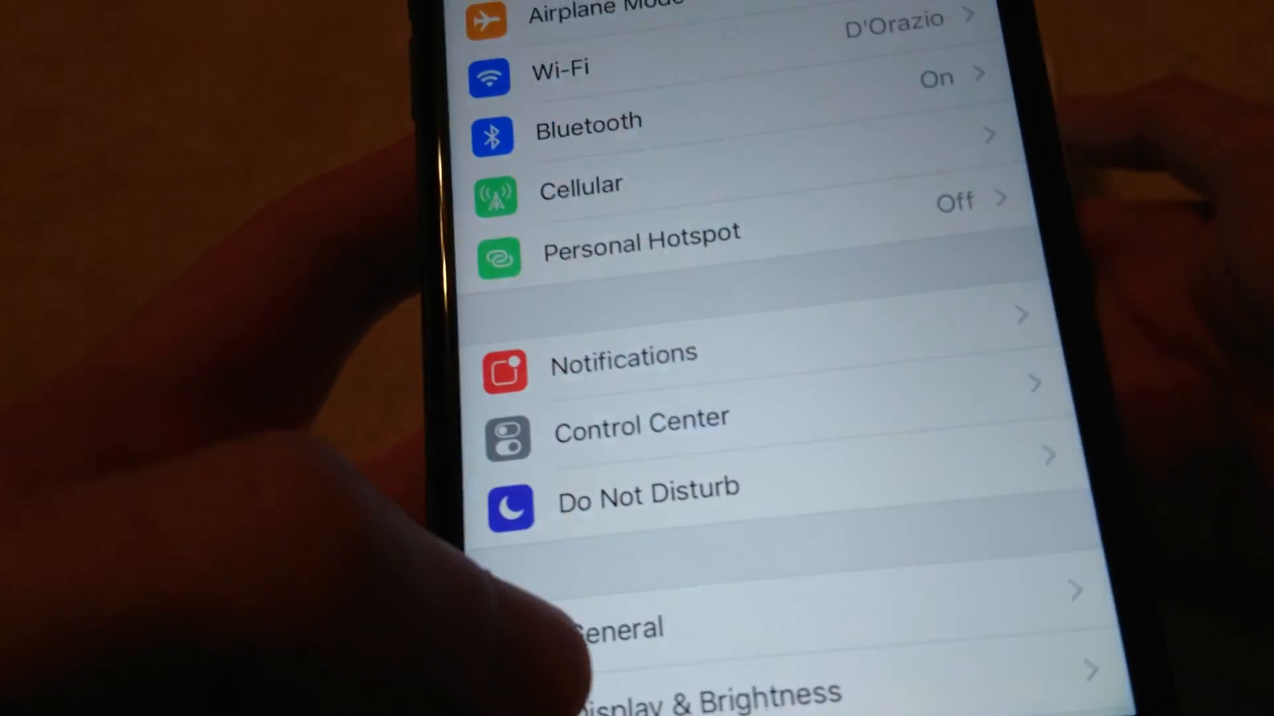
- On the second iPhone, scroll the Settings list and enter Display & Brightness
scroll(up, 3)
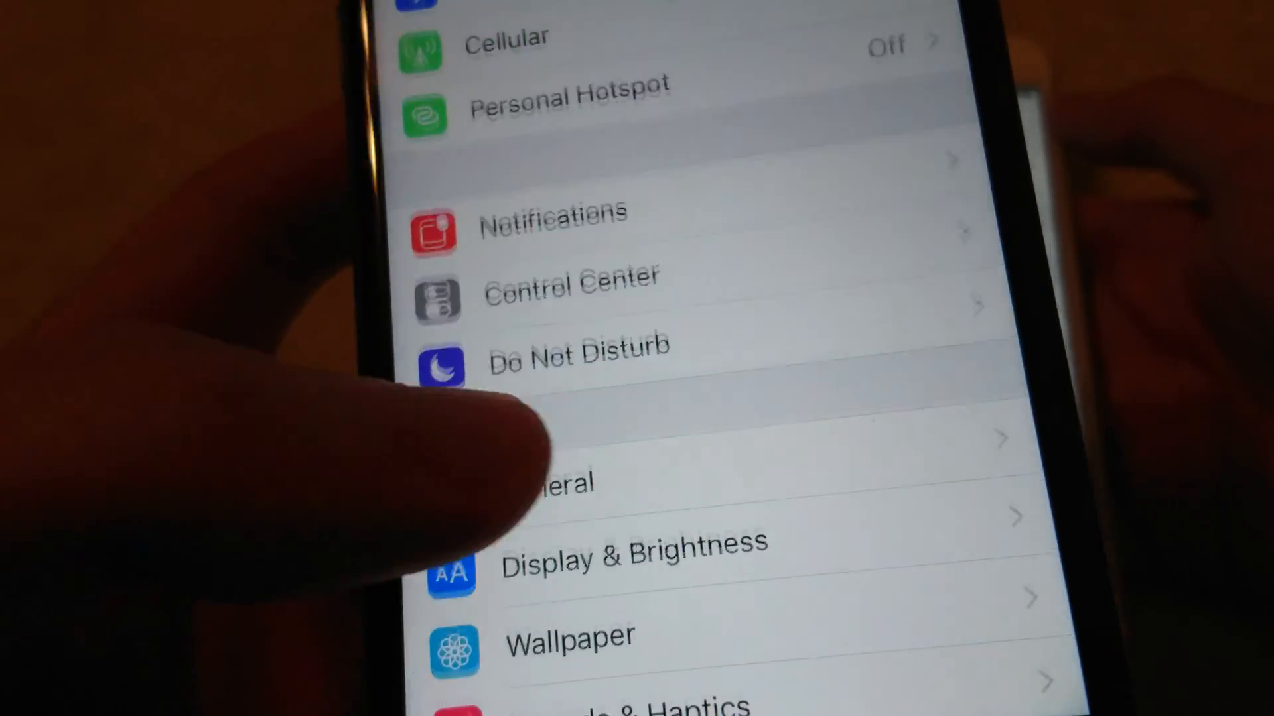
click(635, 544)
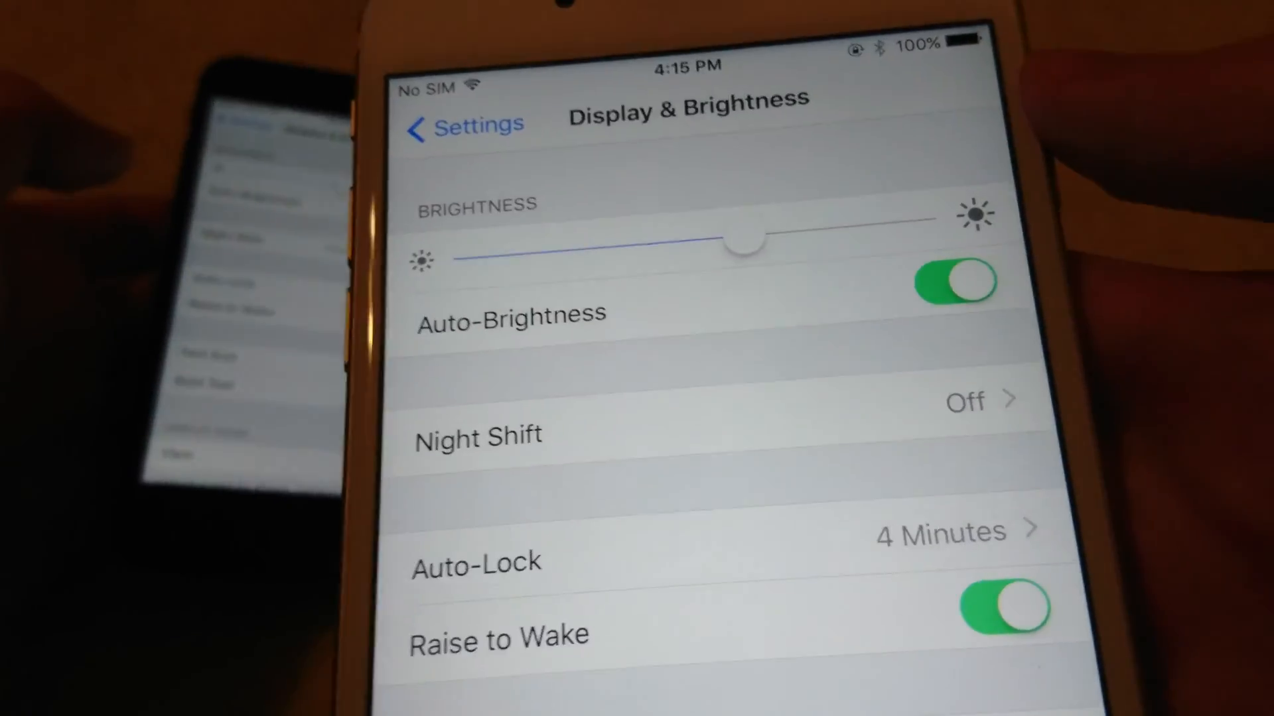
- Switch the Auto-Brightness toggle off, leaving the brightness level unchanged
click(954, 283)
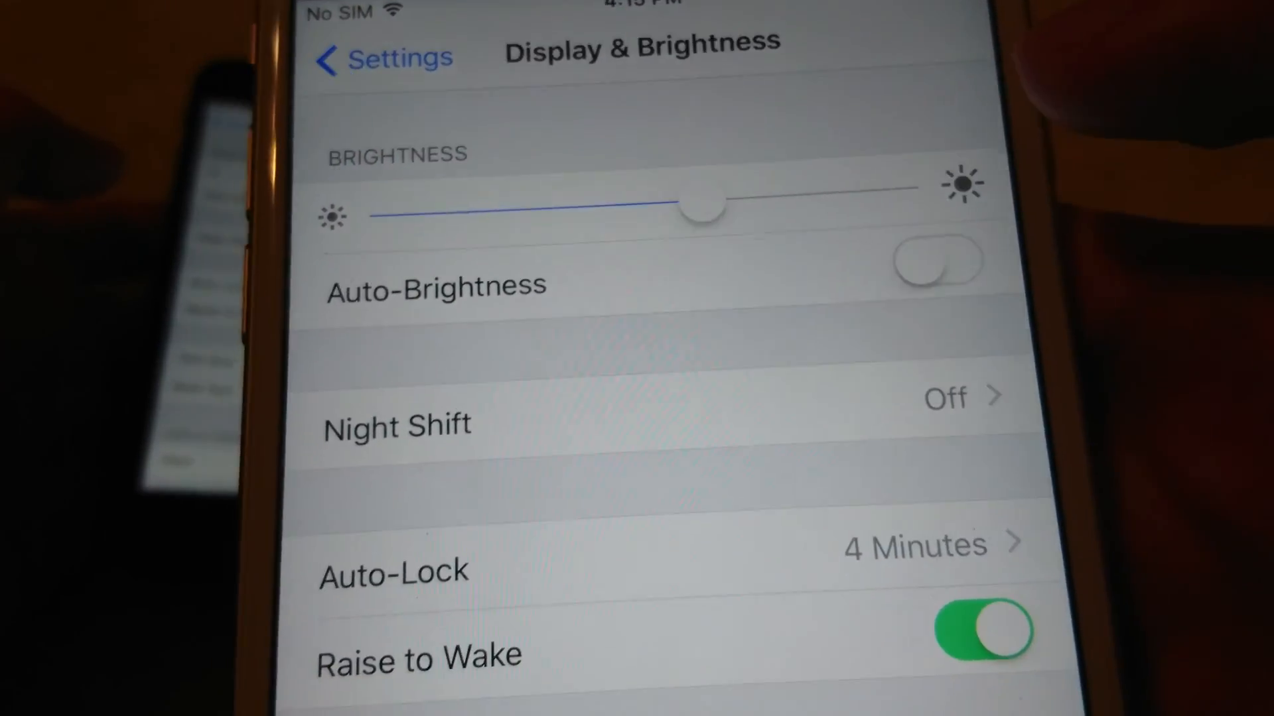